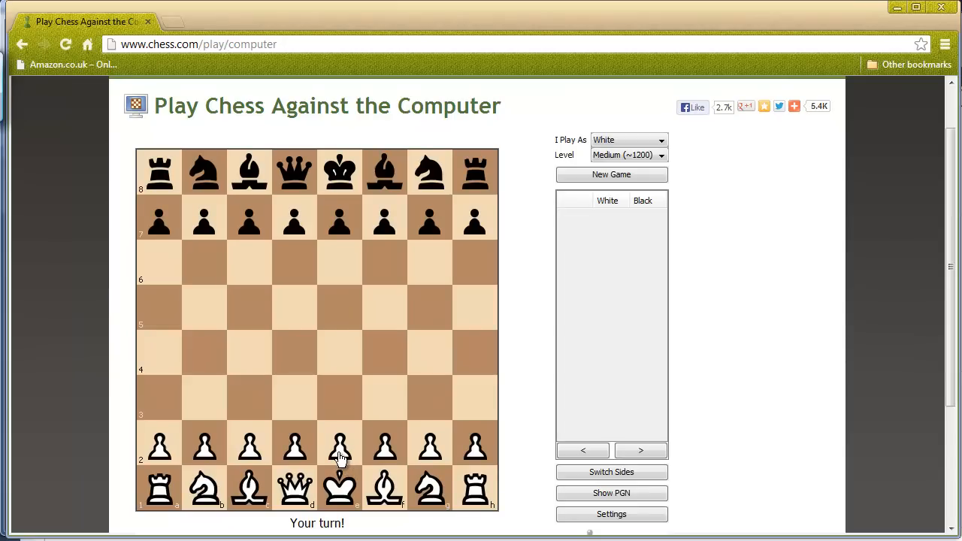
Play e4, Nc3 and onward through Ng5 as White against the computer.
left_click(338, 444)
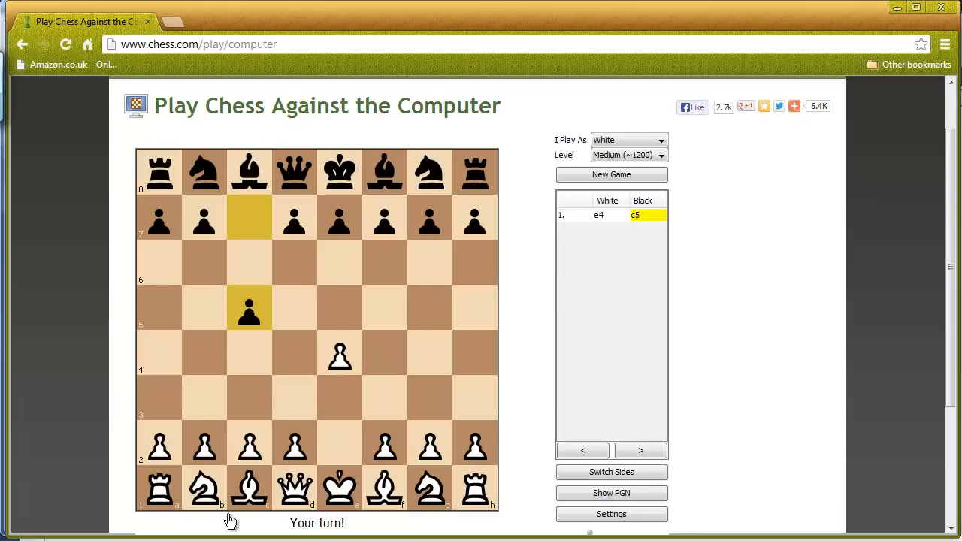
left_click(204, 488)
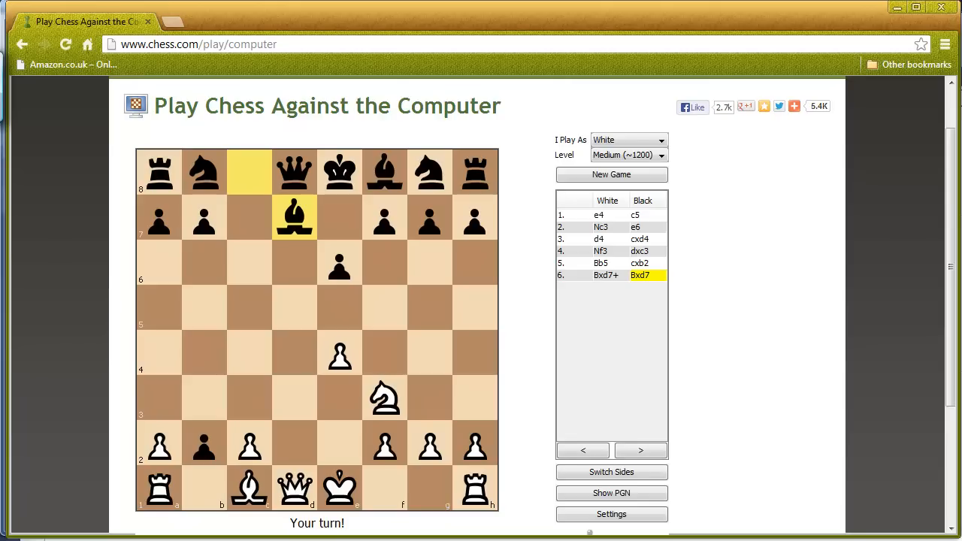
mouse_move(532, 415)
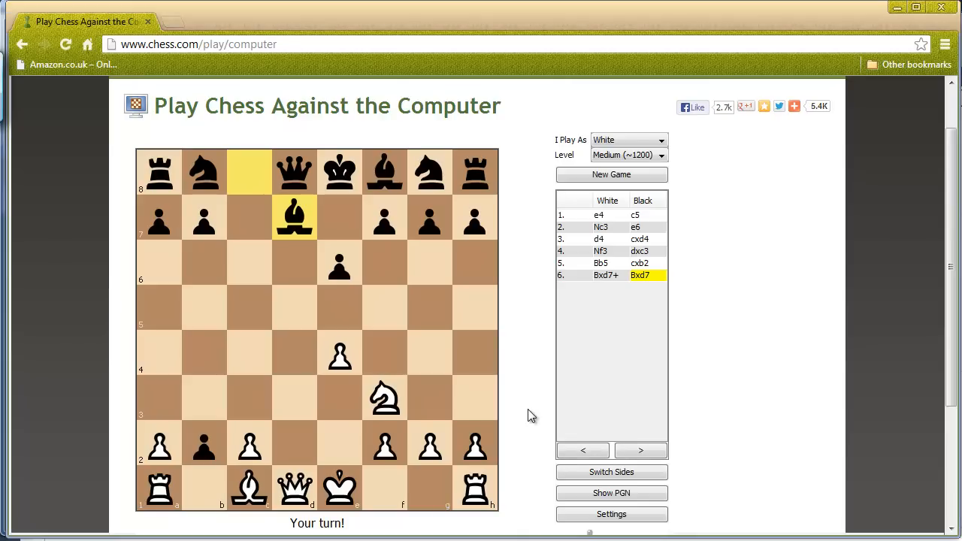
mouse_move(529, 415)
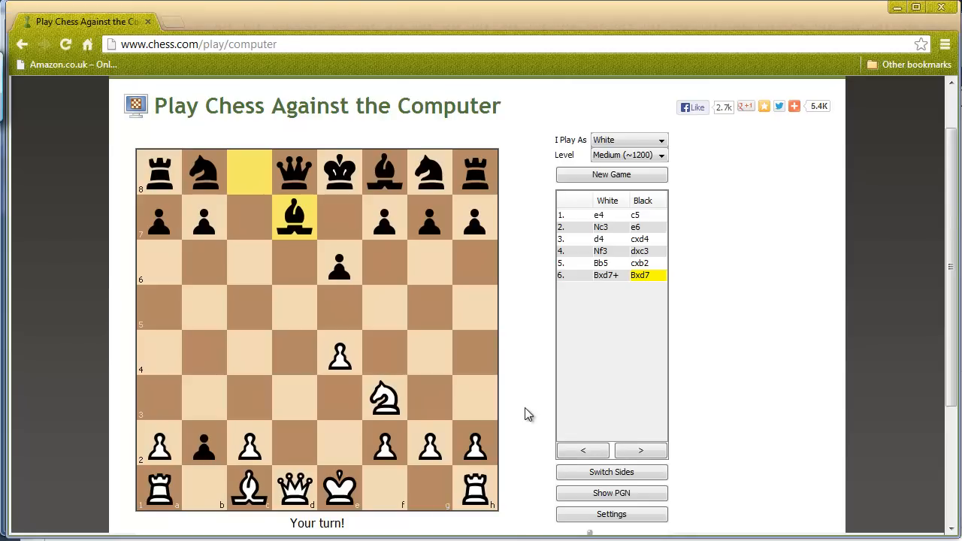
mouse_move(526, 411)
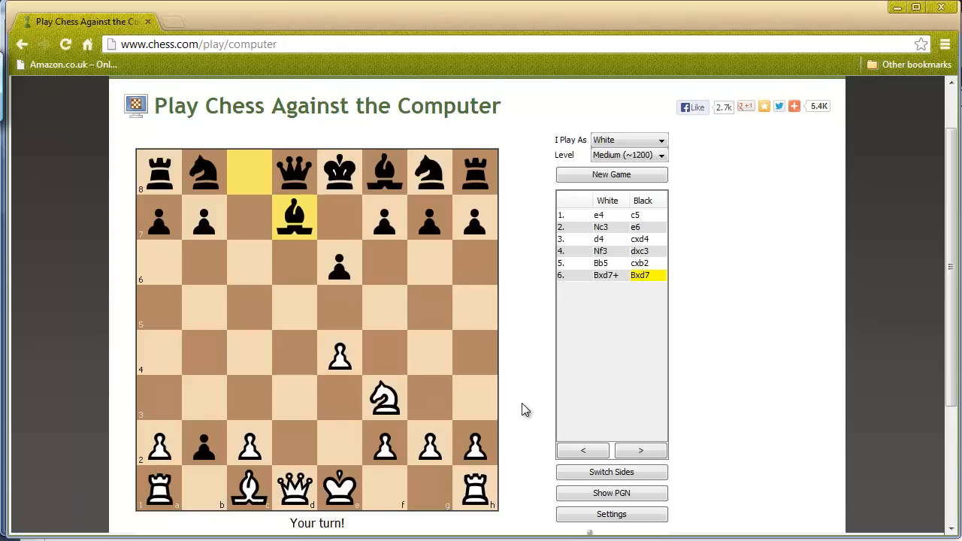
mouse_move(429, 393)
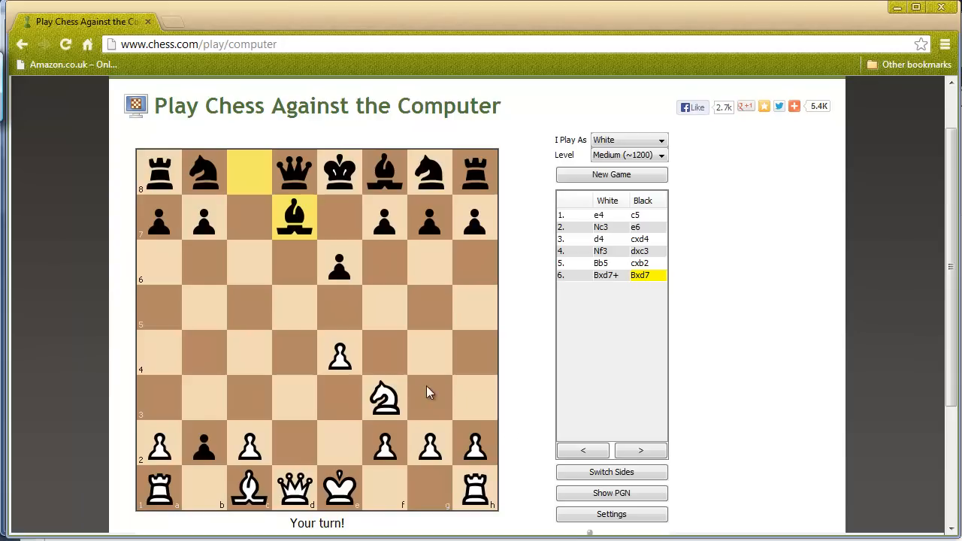
mouse_move(400, 362)
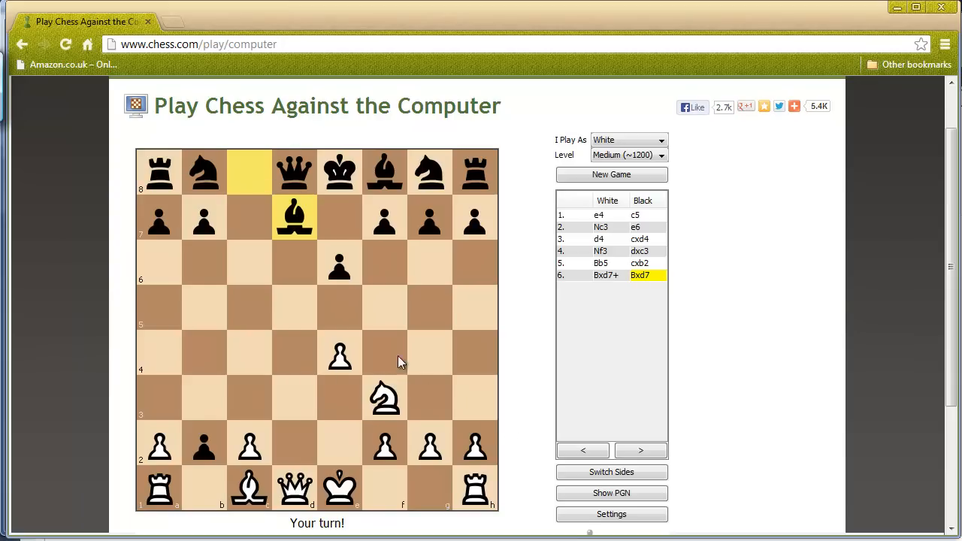
mouse_move(417, 372)
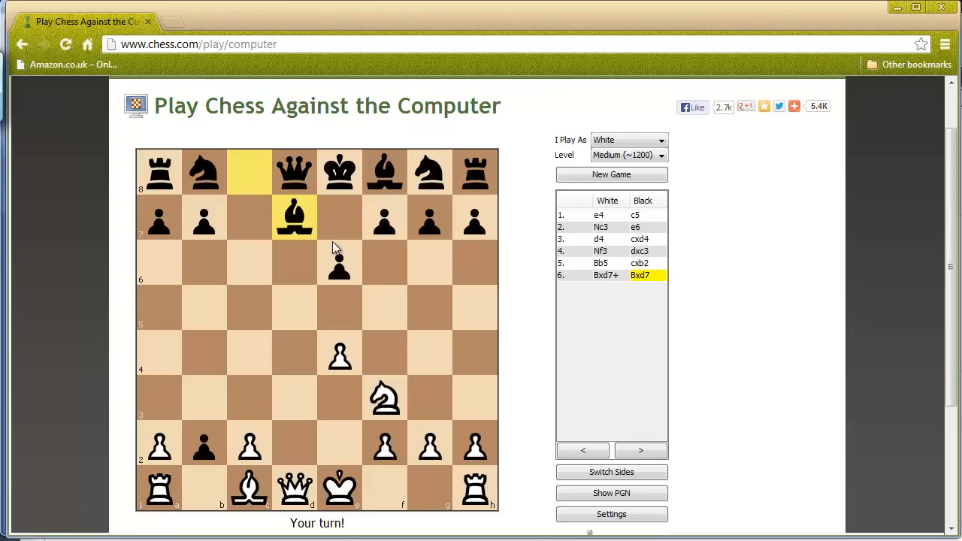
mouse_move(388, 406)
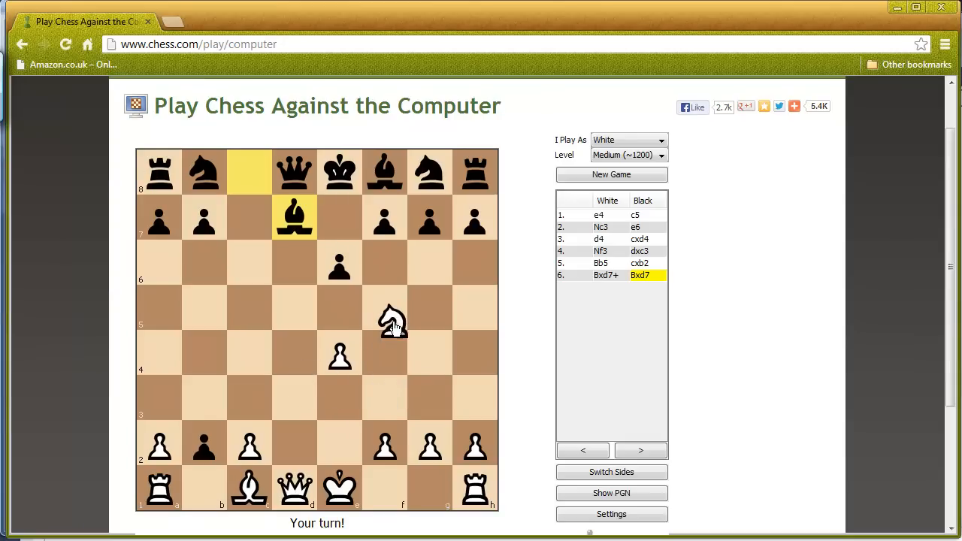
left_click_drag(391, 319, 432, 259)
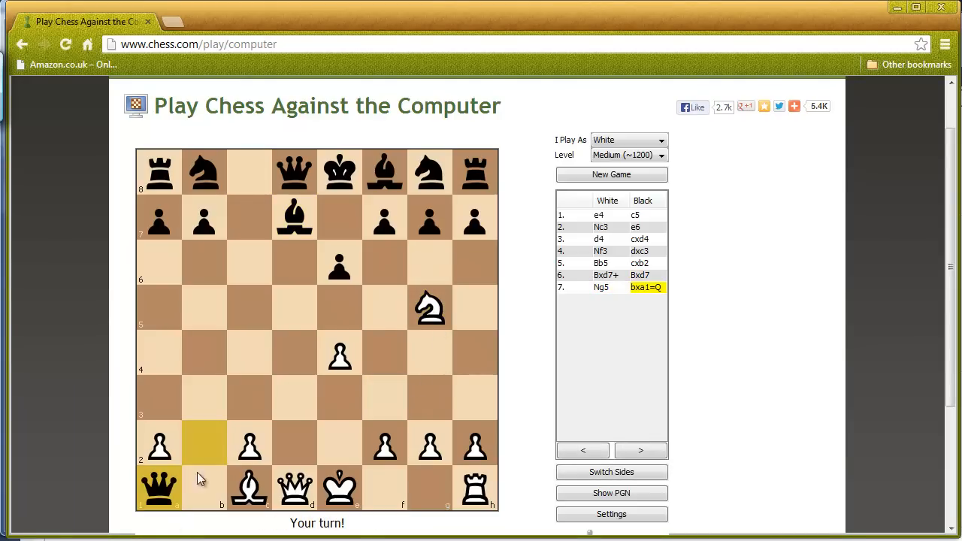
mouse_move(278, 463)
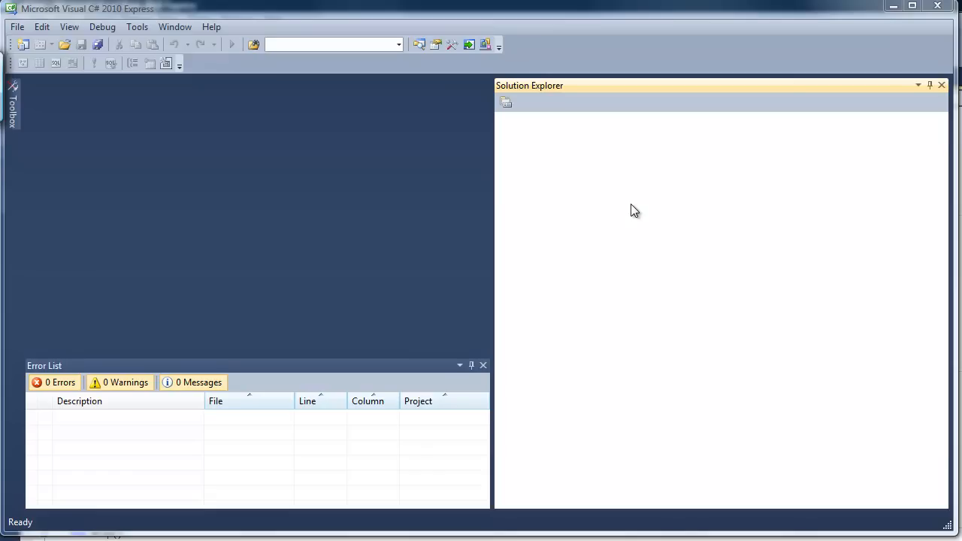
mouse_move(687, 212)
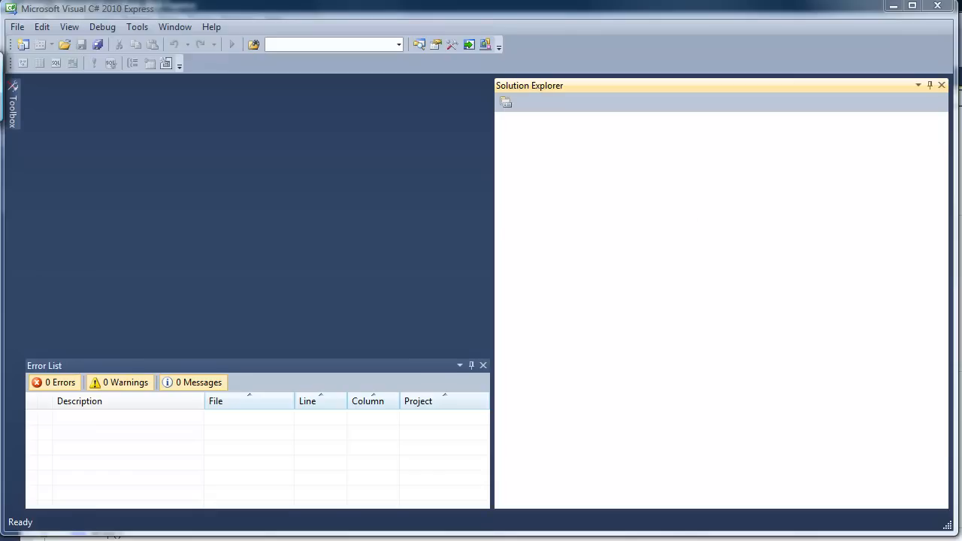
mouse_move(765, 249)
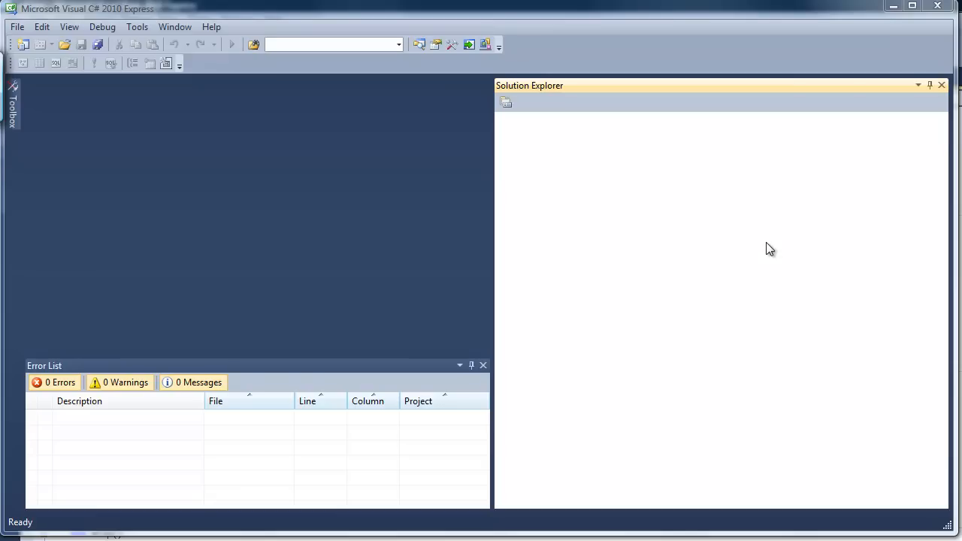
mouse_move(785, 241)
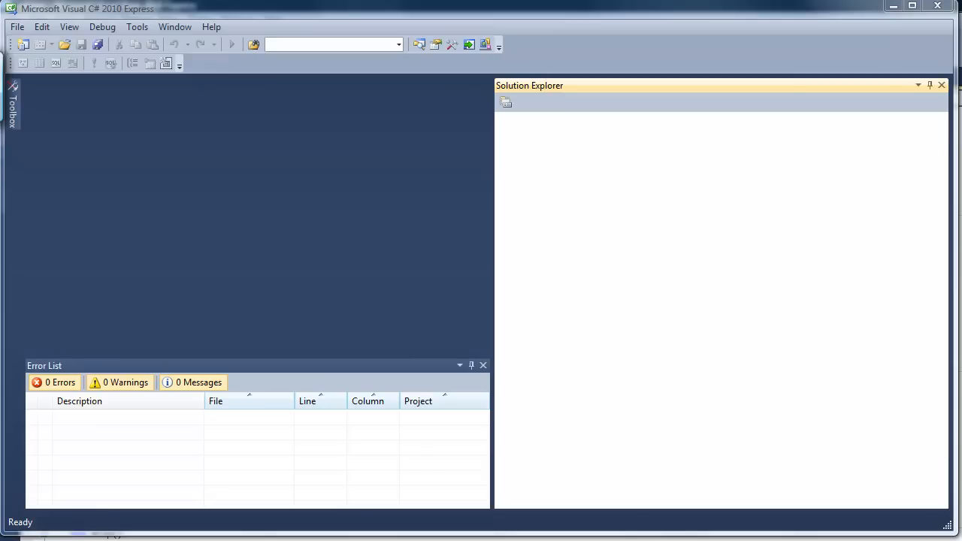
mouse_move(187, 25)
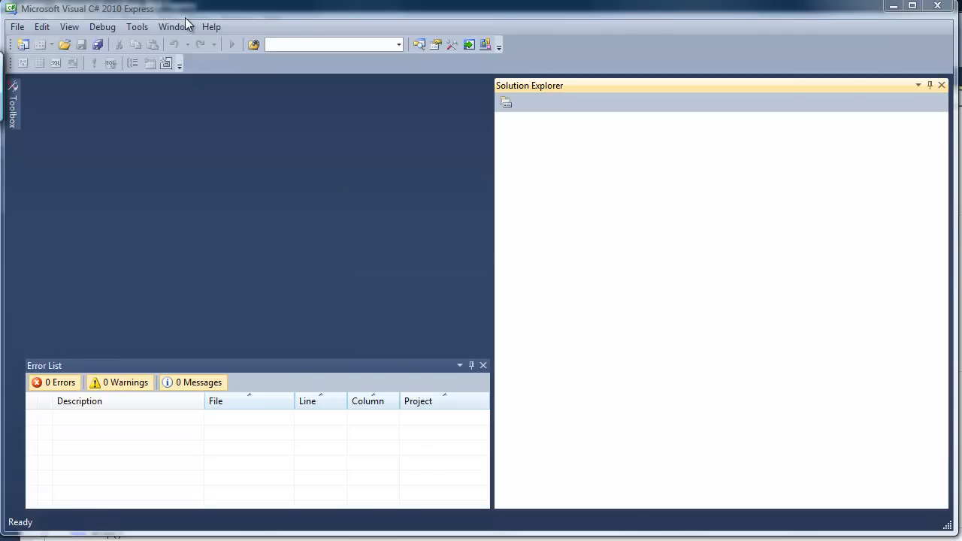
mouse_move(509, 350)
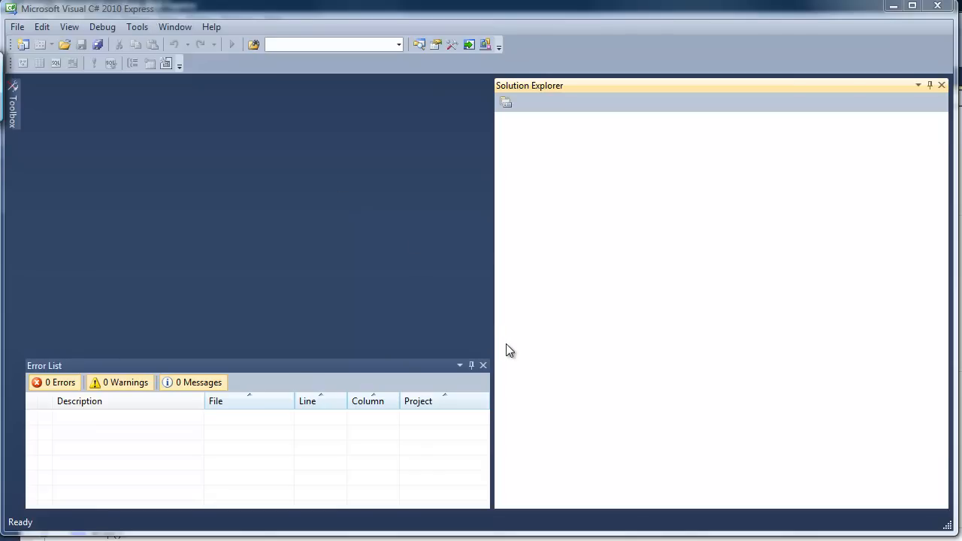
mouse_move(516, 350)
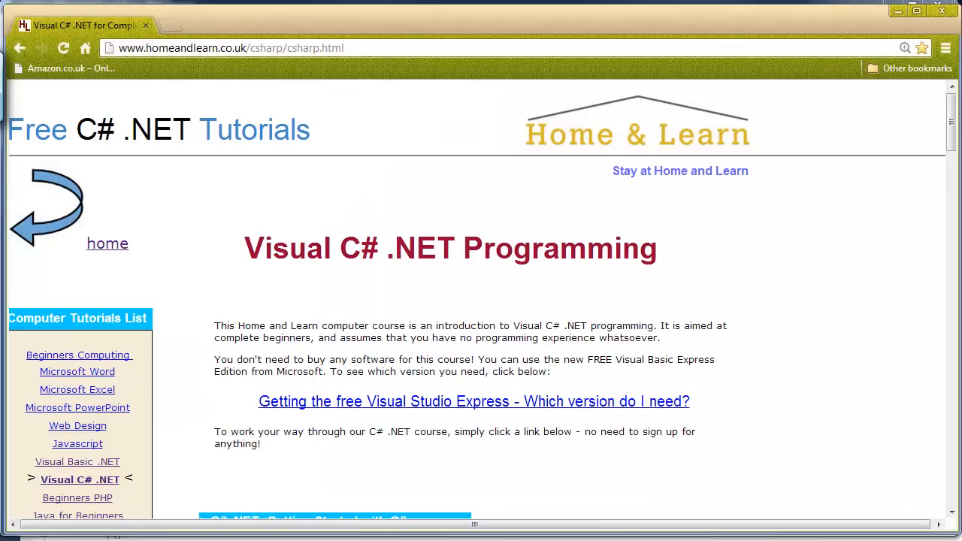
mouse_move(743, 311)
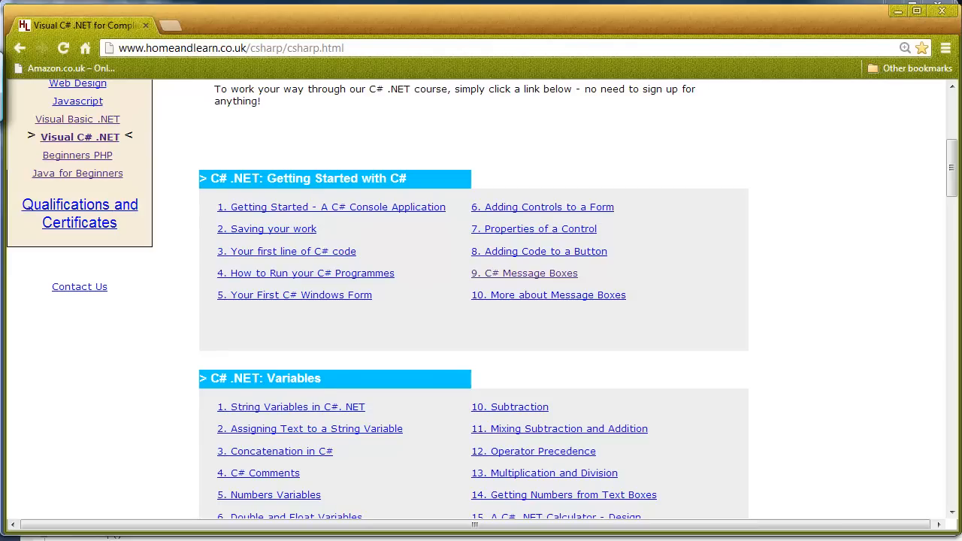
scroll("down", 3)
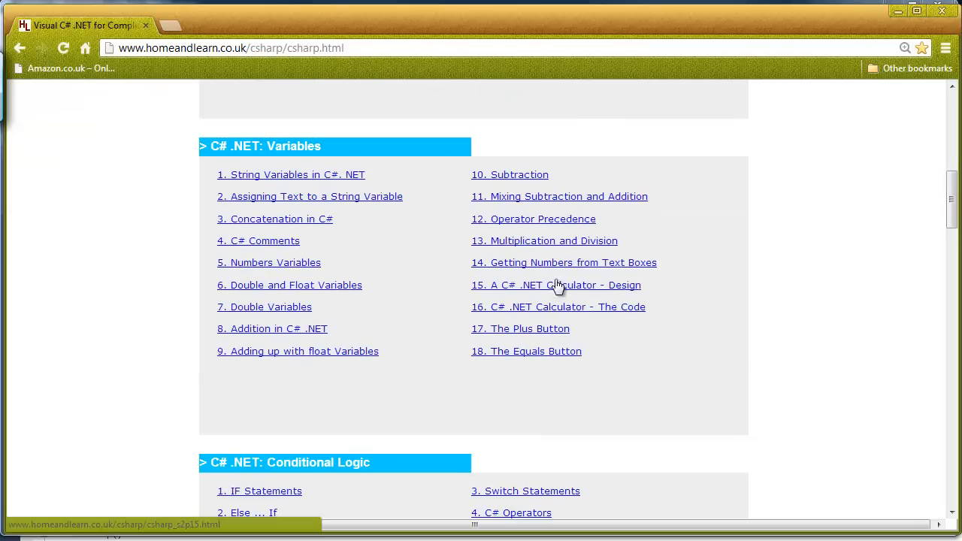
mouse_move(768, 348)
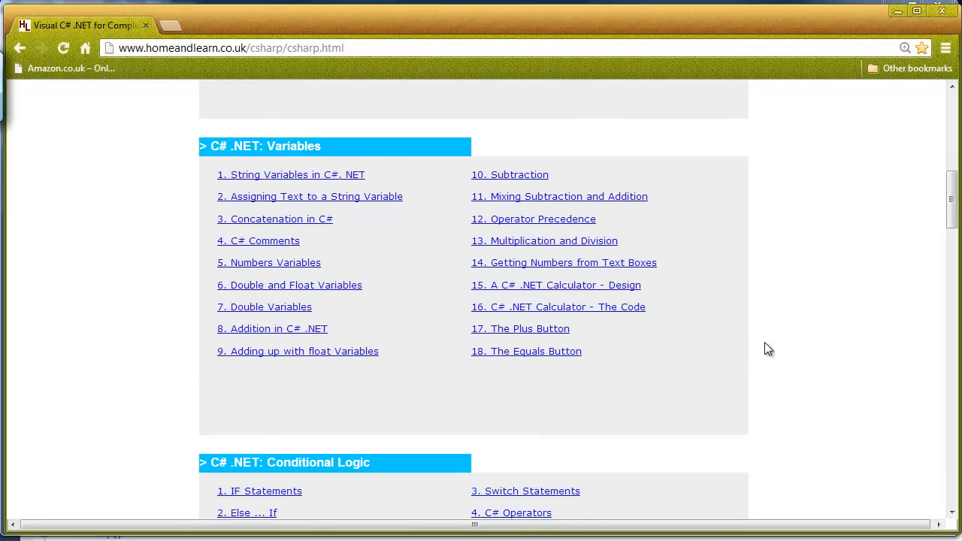
mouse_move(763, 366)
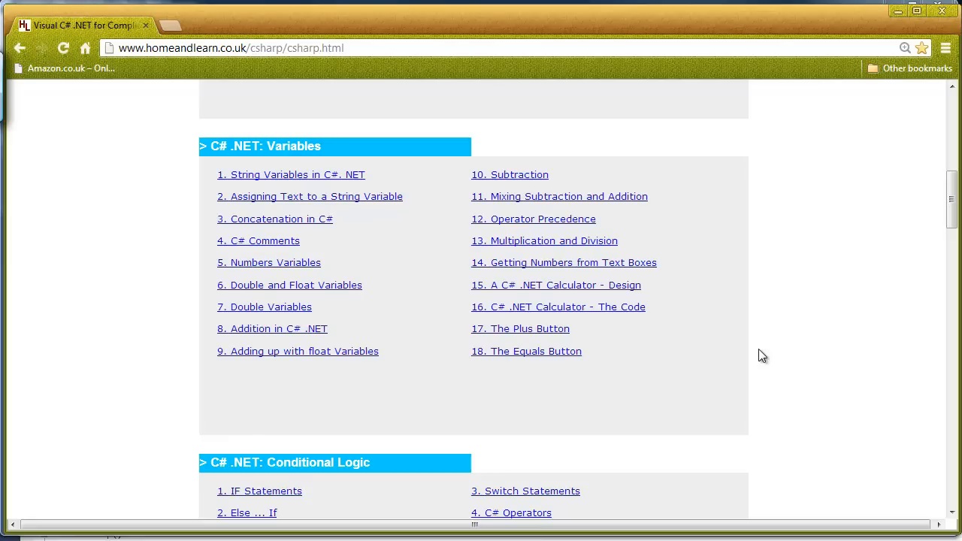
mouse_move(765, 350)
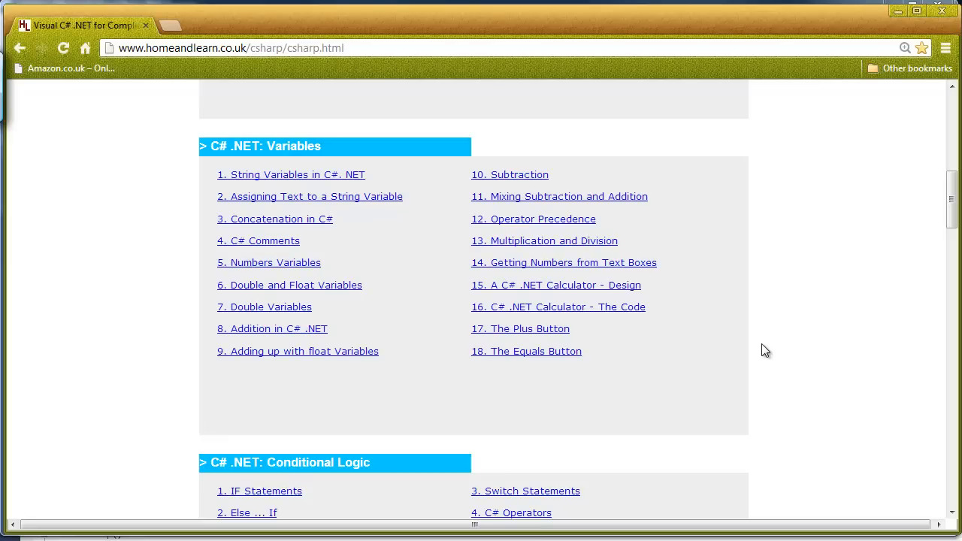
mouse_move(925, 151)
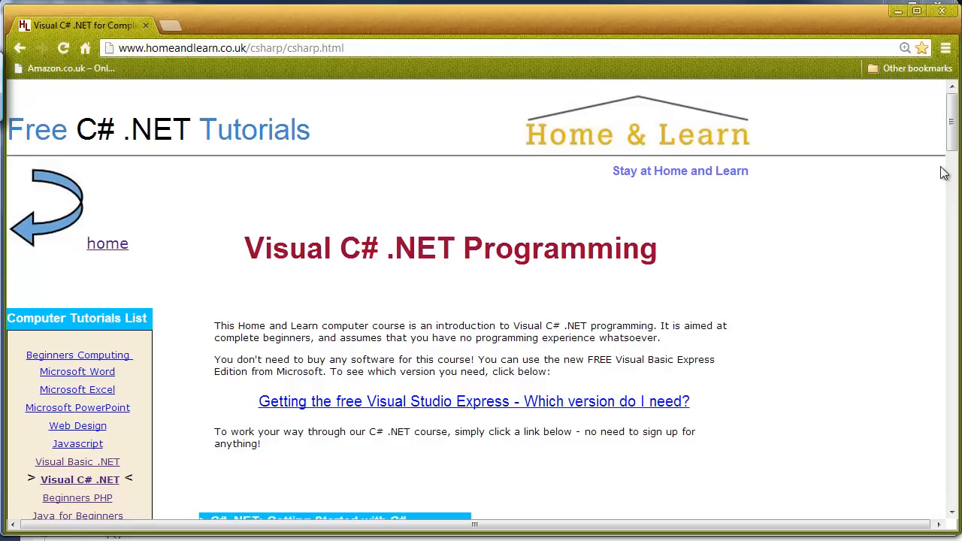
mouse_move(945, 171)
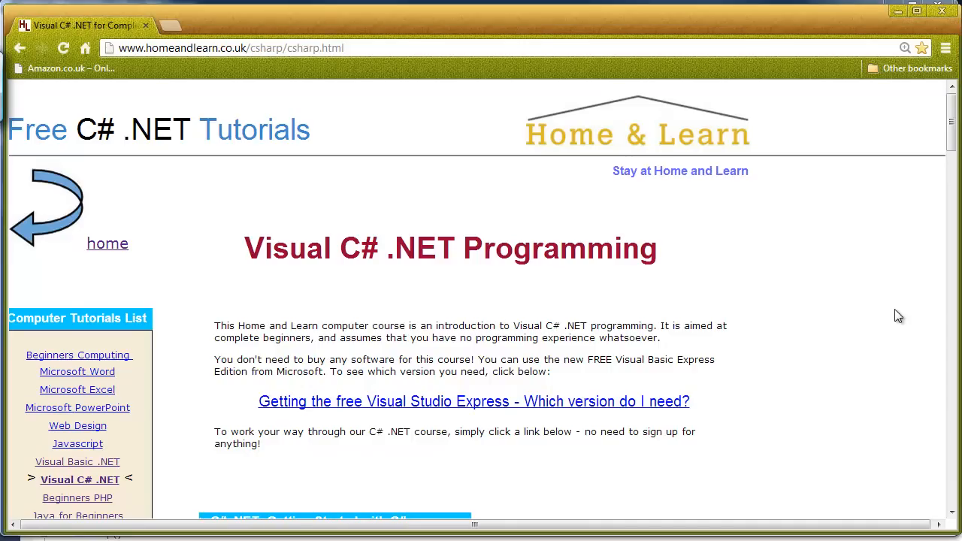
mouse_move(900, 6)
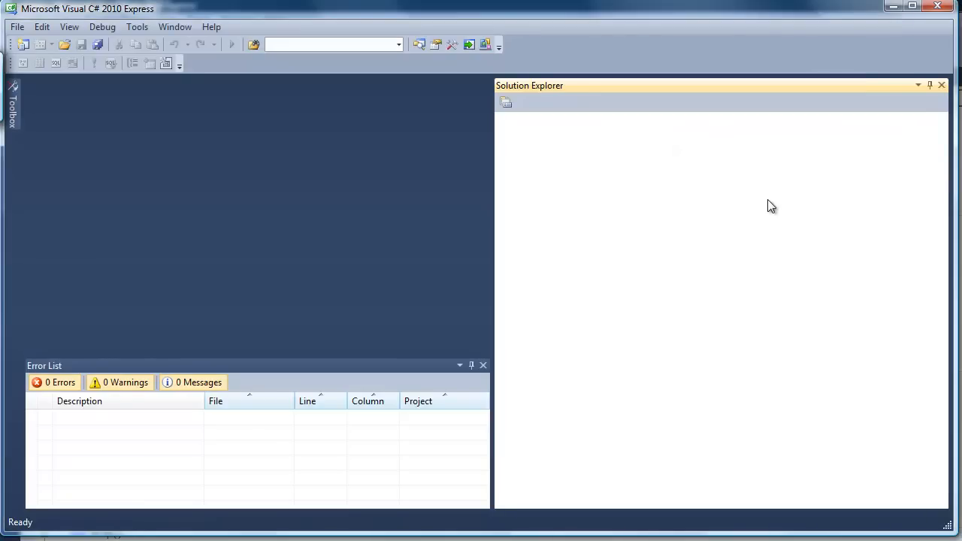
mouse_move(769, 209)
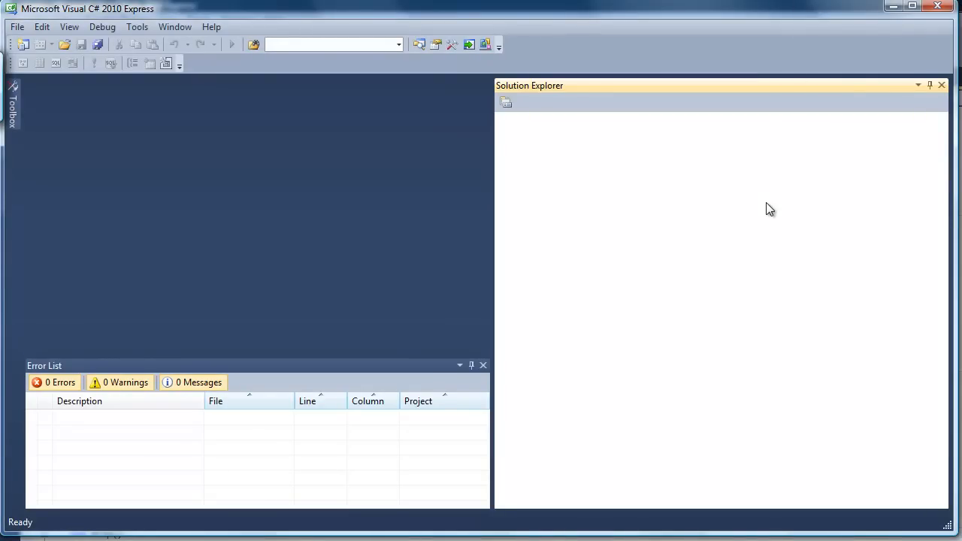
mouse_move(806, 207)
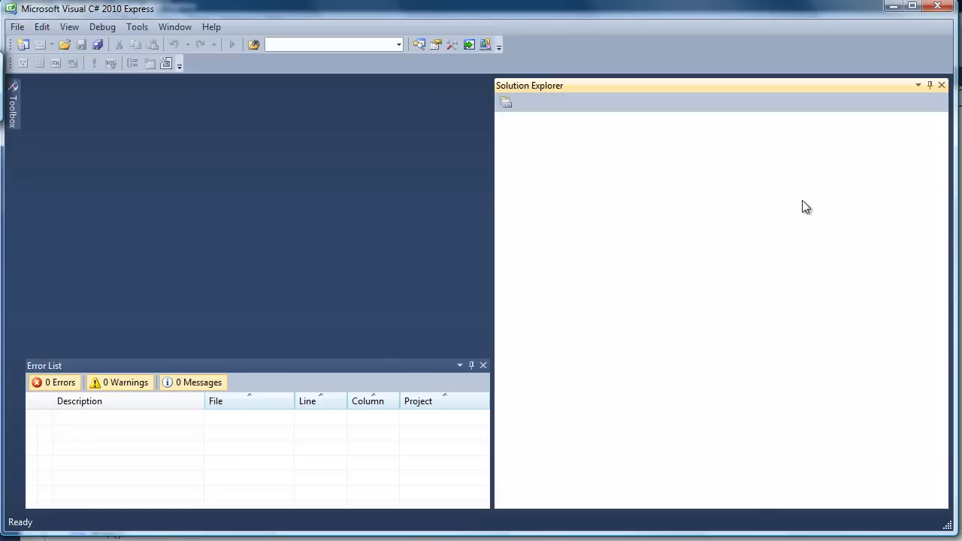
mouse_move(799, 203)
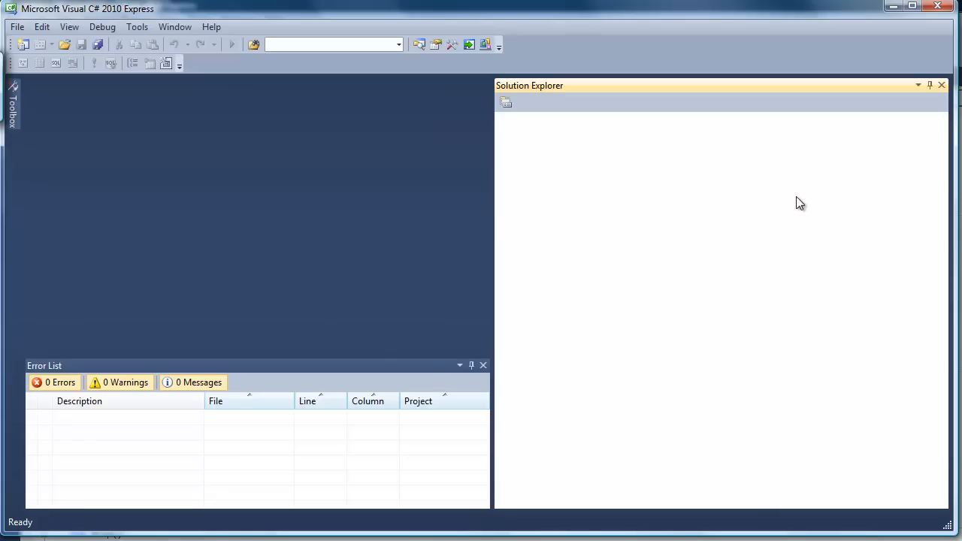
mouse_move(794, 200)
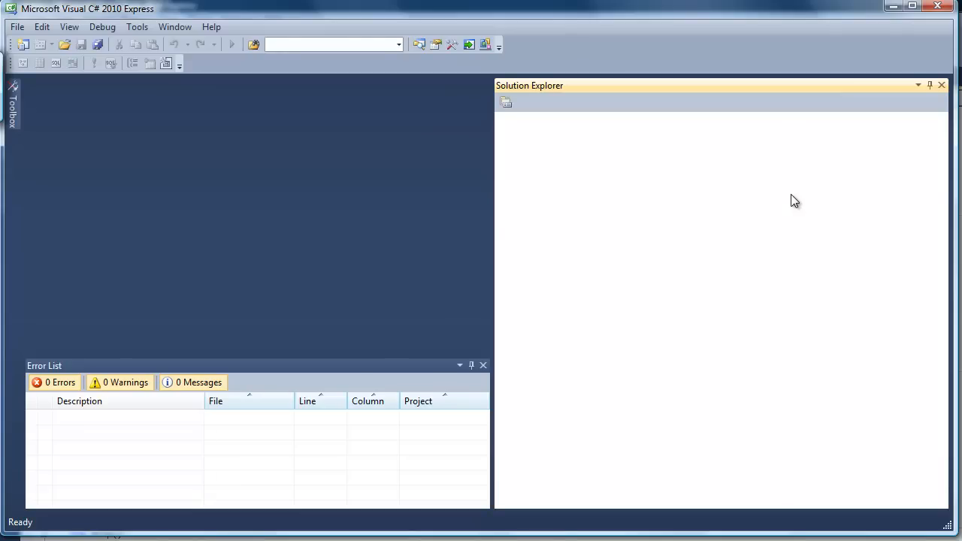
mouse_move(135, 172)
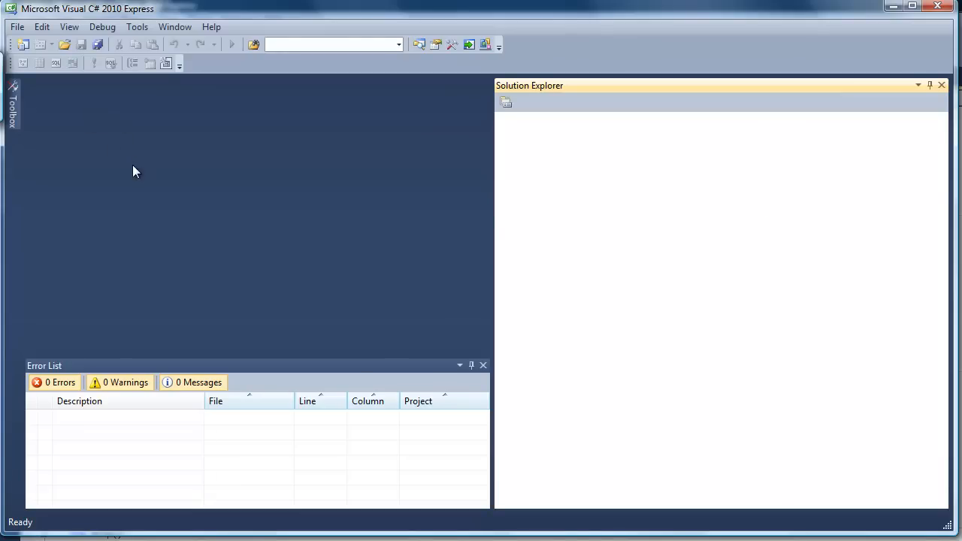
Create a new Windows Forms Application project from File > New Project.
left_click(16, 27)
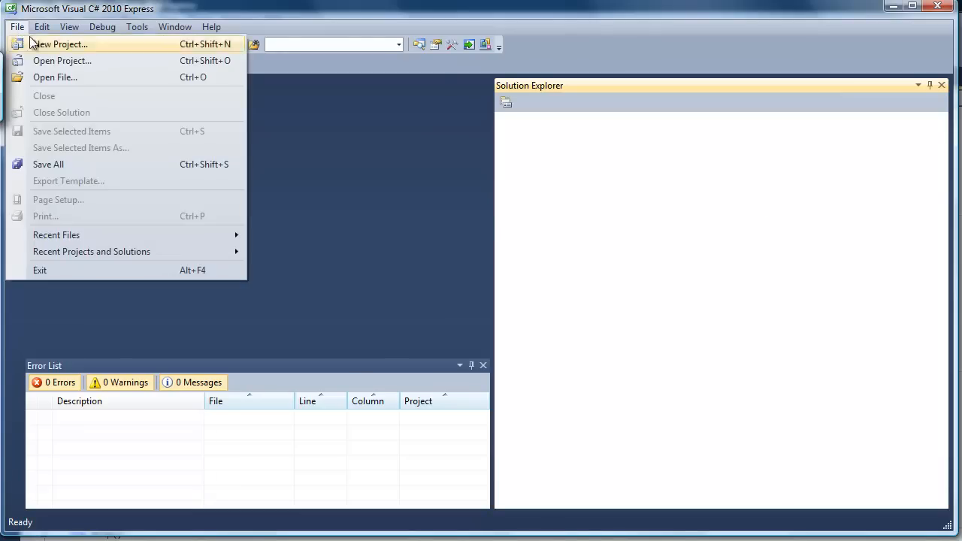
left_click(59, 44)
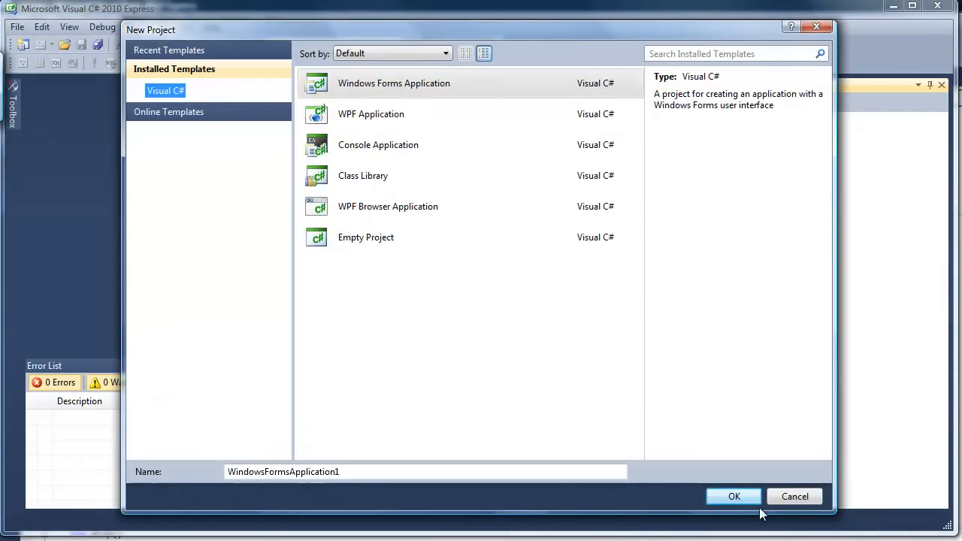
left_click(733, 495)
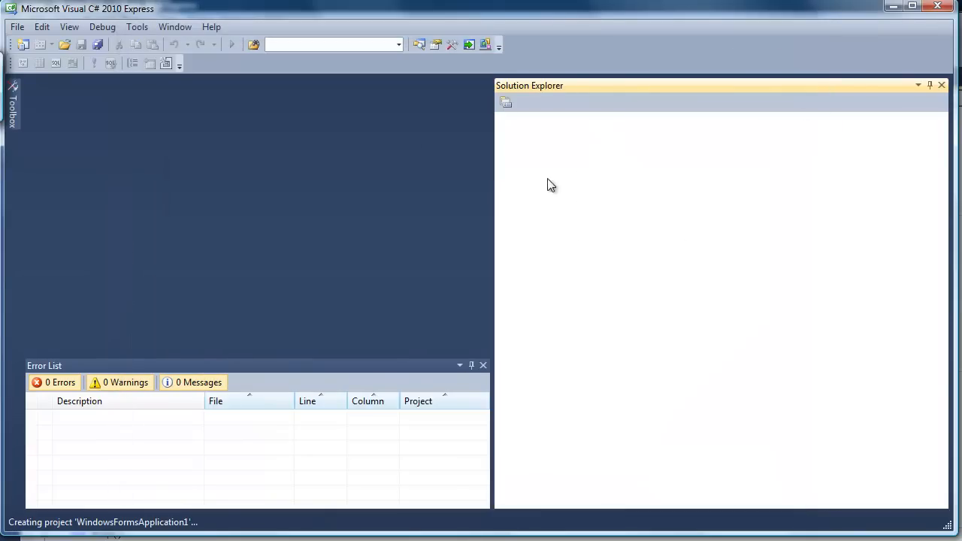
mouse_move(243, 211)
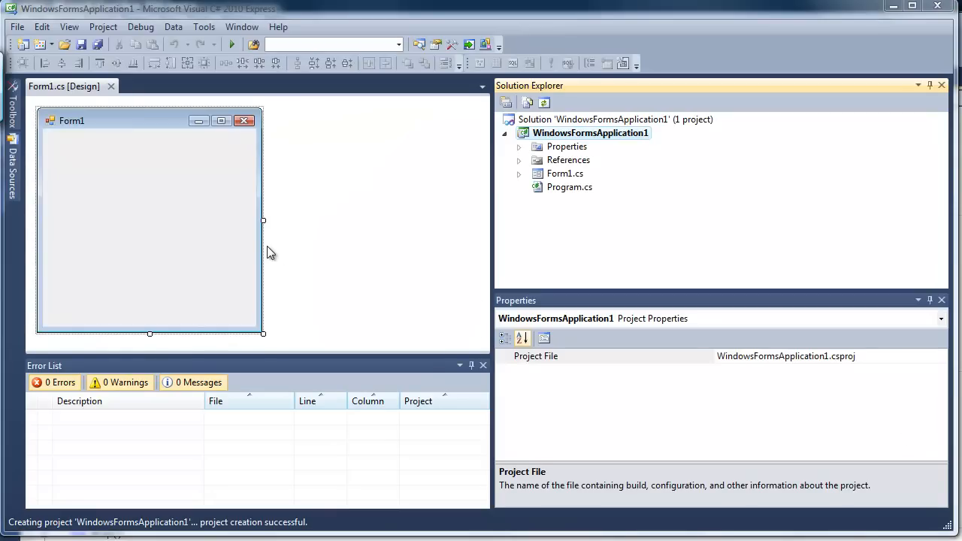
Drag Form1's edges to widen and heighten it to 918 by 400.
left_click_drag(263, 220, 446, 220)
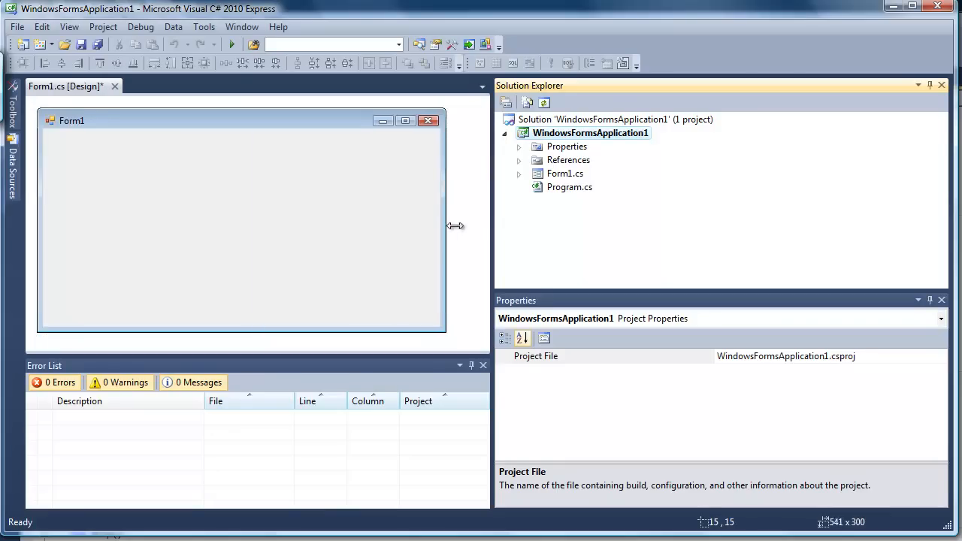
left_click_drag(445, 225, 470, 331)
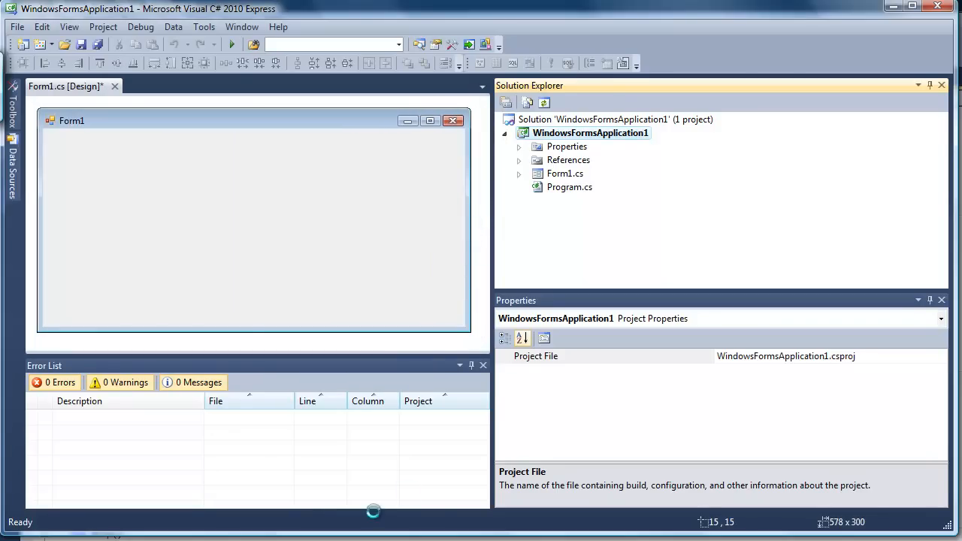
left_click(519, 174)
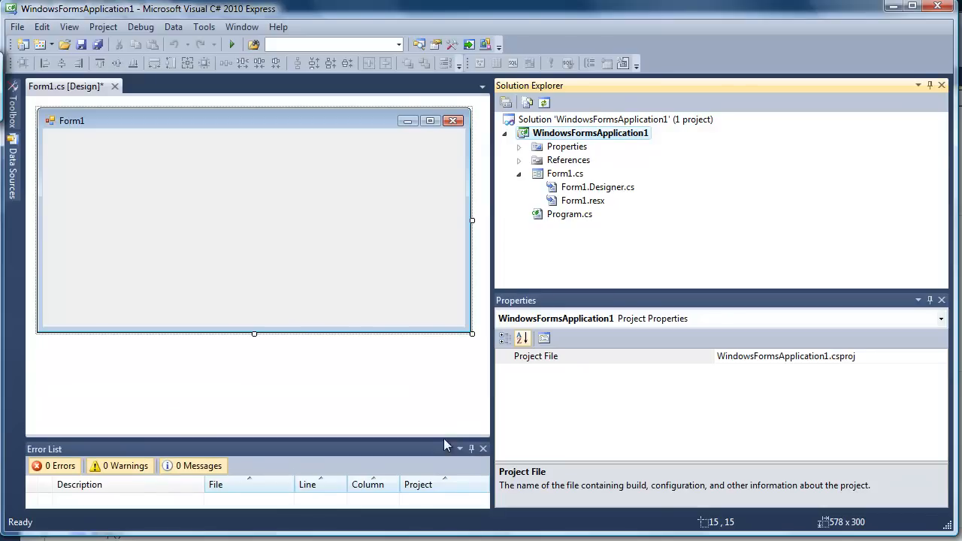
left_click_drag(254, 333, 258, 382)
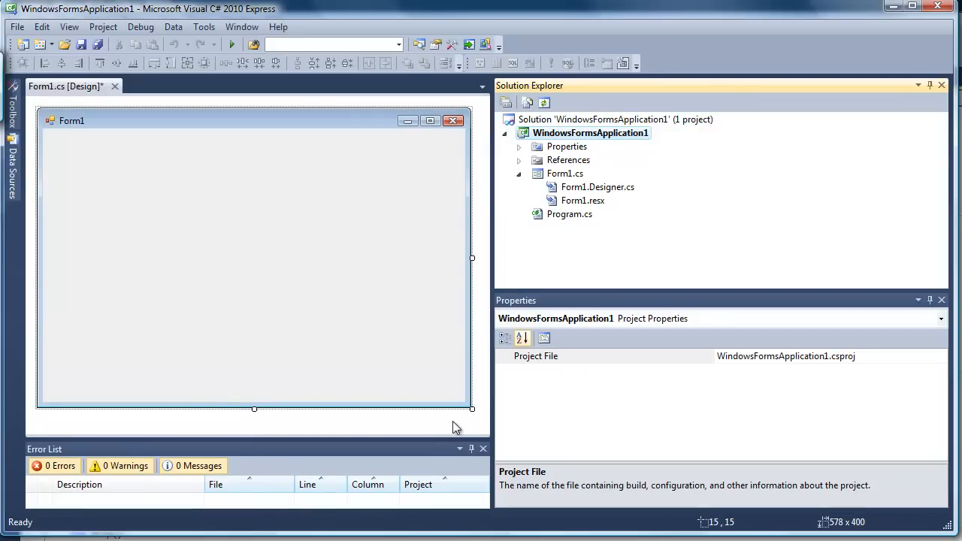
mouse_move(542, 72)
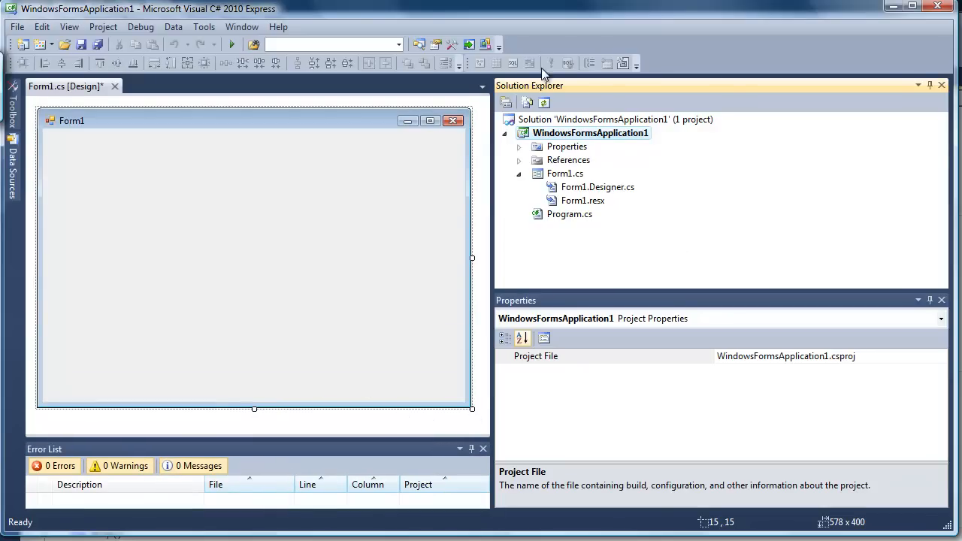
mouse_move(753, 241)
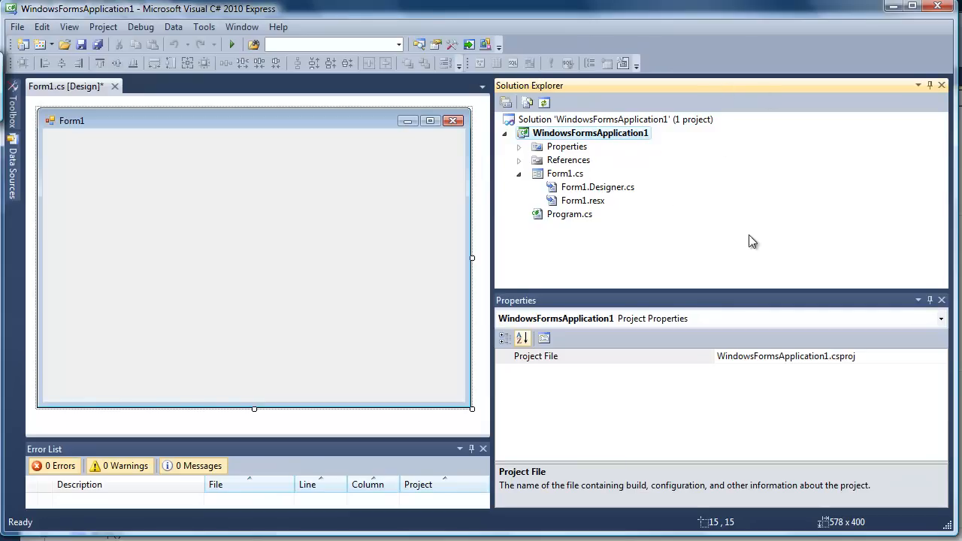
mouse_move(591, 191)
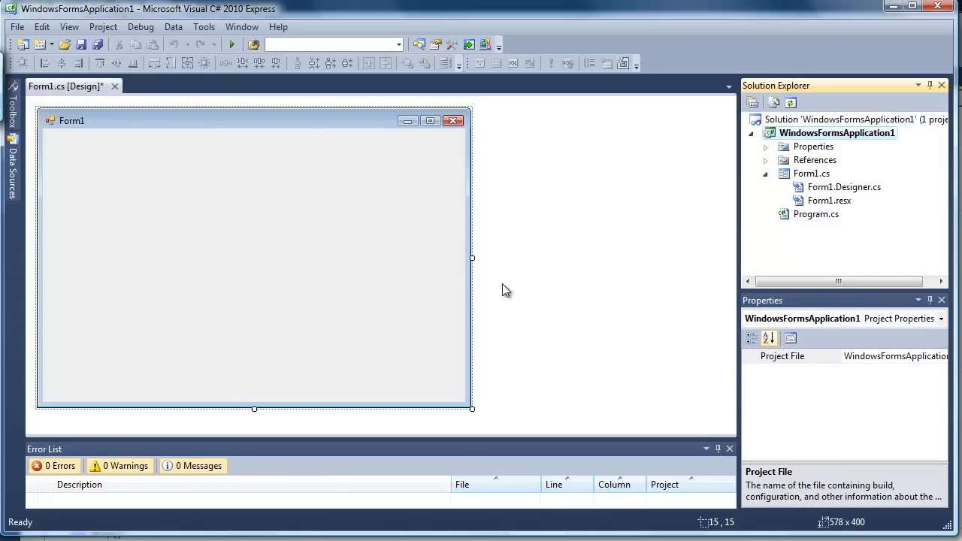
left_click_drag(472, 257, 716, 261)
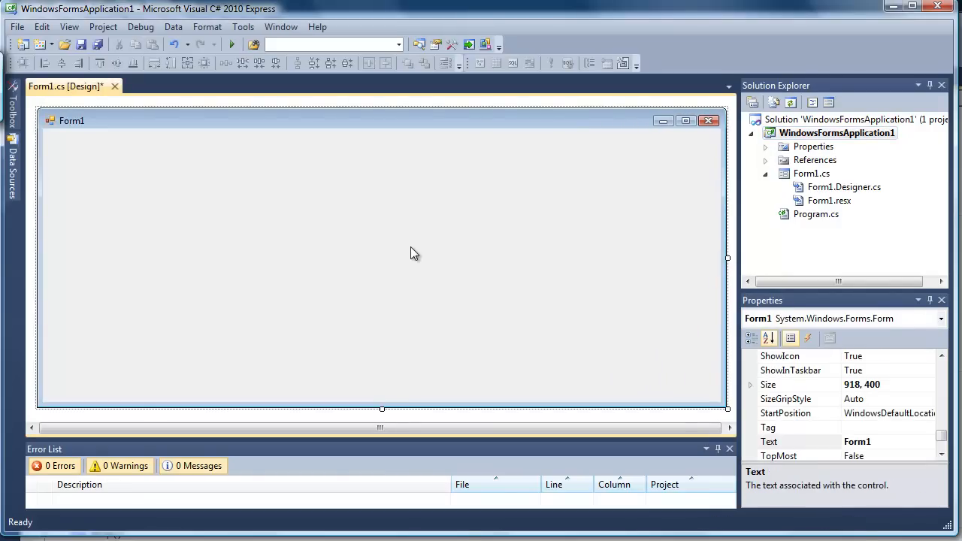
mouse_move(411, 254)
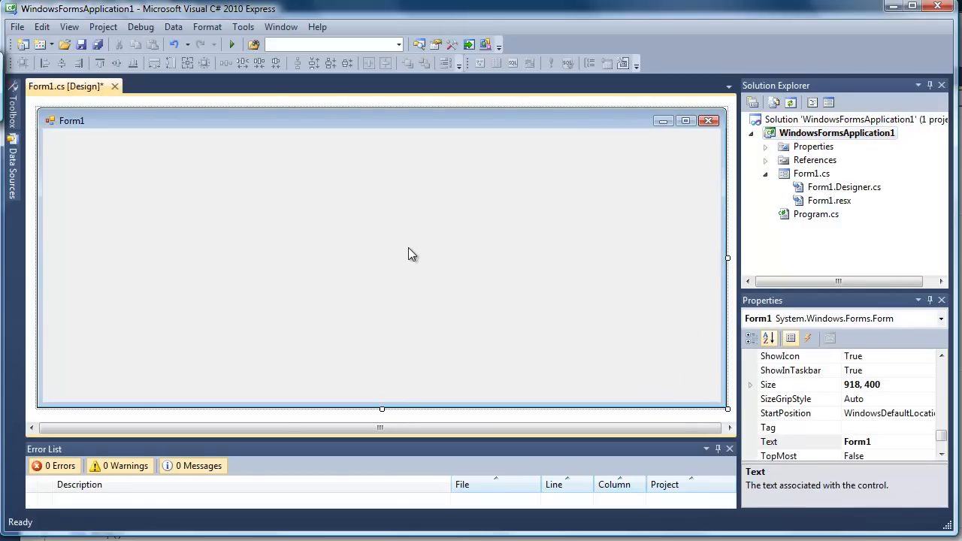
mouse_move(405, 260)
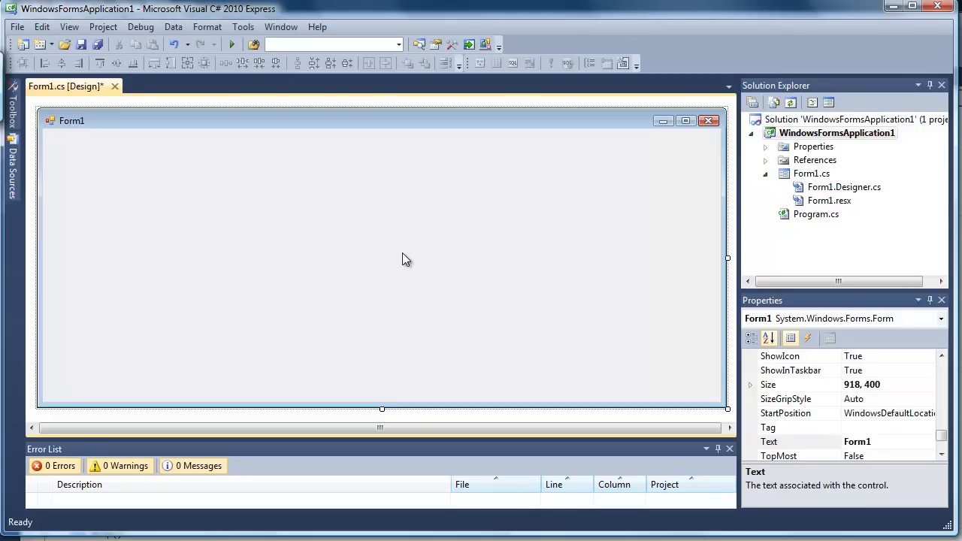
mouse_move(22, 44)
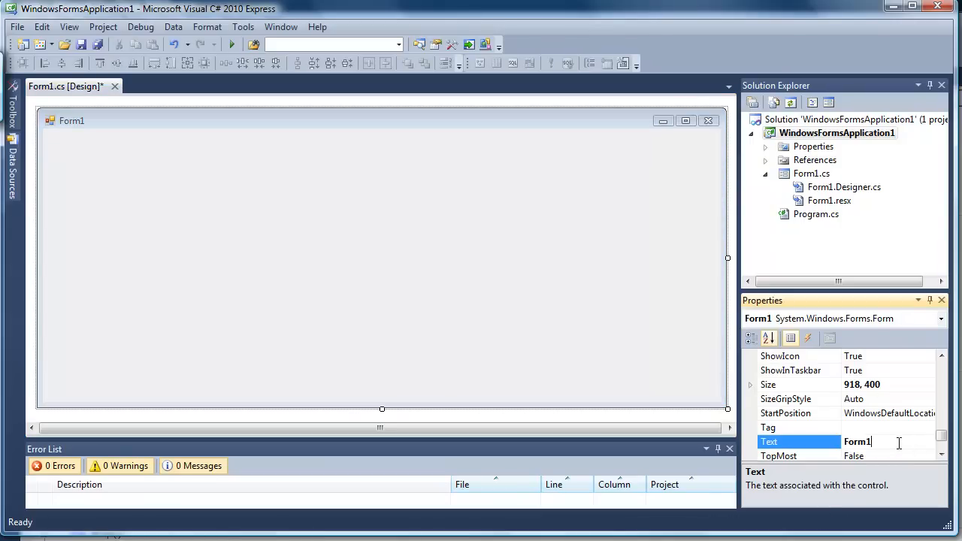
Change the form's Text property from Form1 to Catcher and save.
type("Catcher")
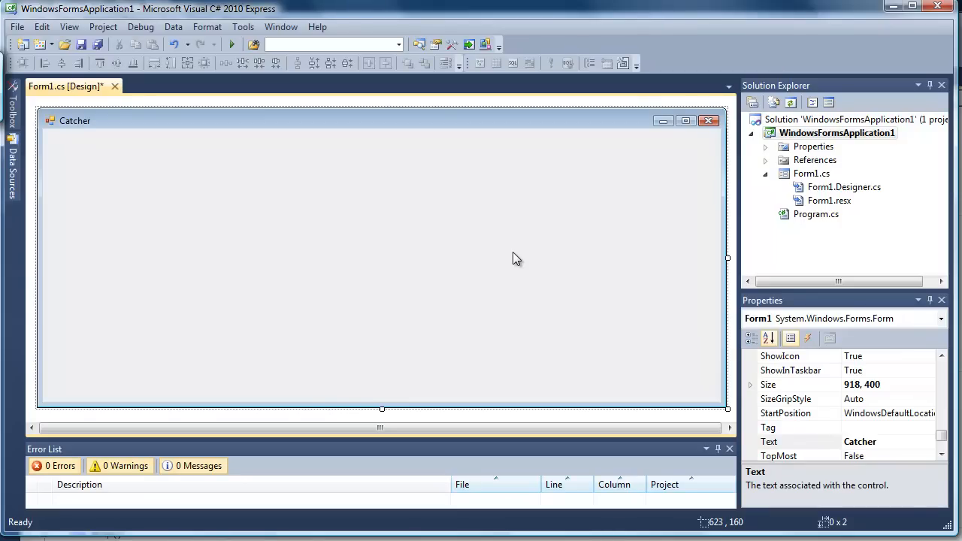
mouse_move(98, 125)
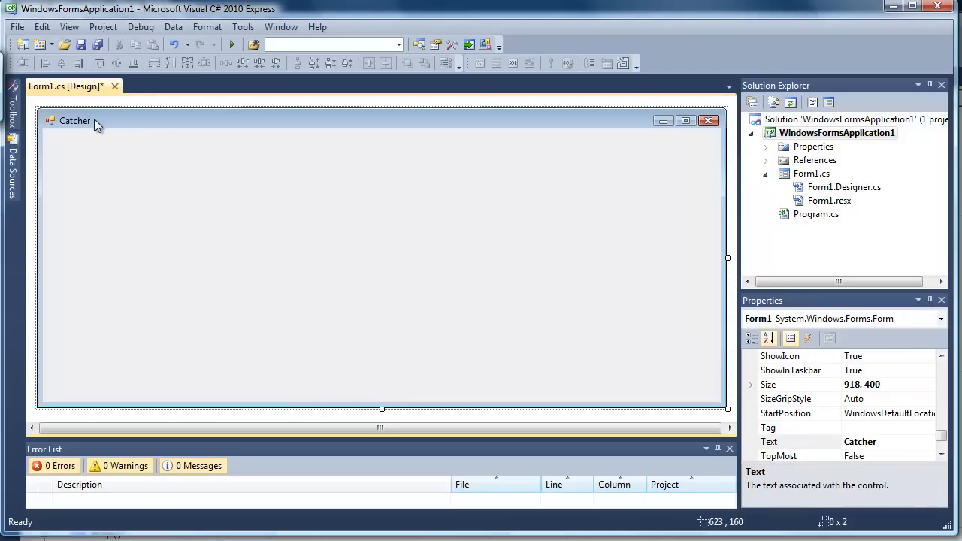
mouse_move(468, 269)
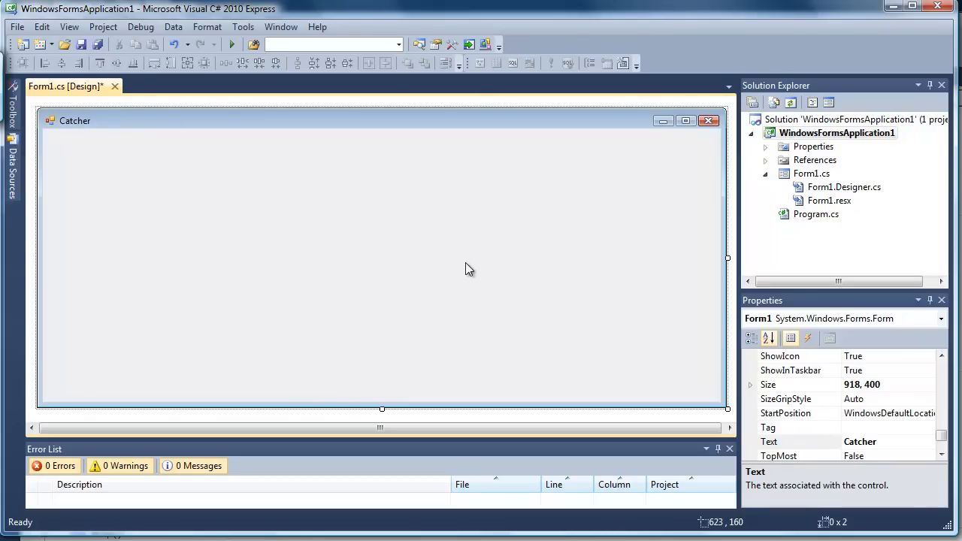
mouse_move(472, 260)
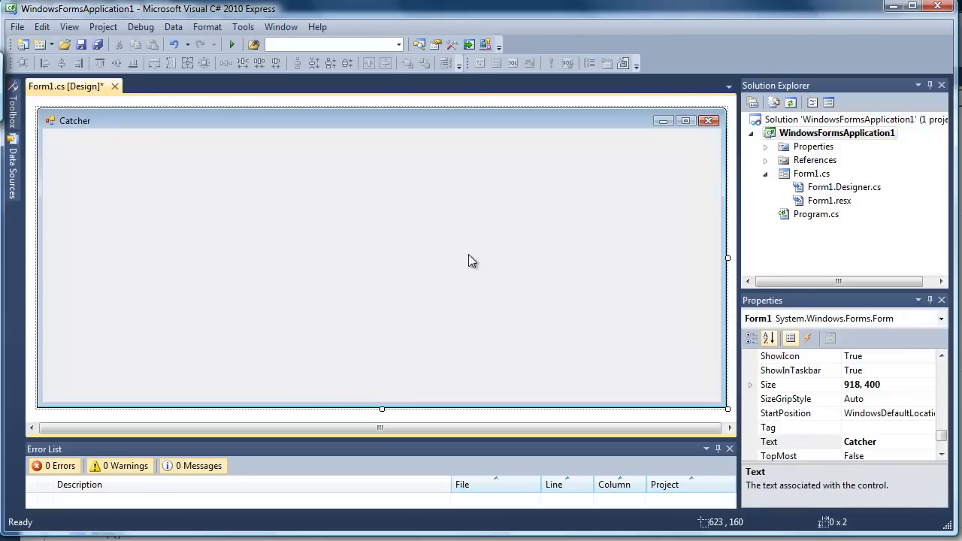
mouse_move(480, 265)
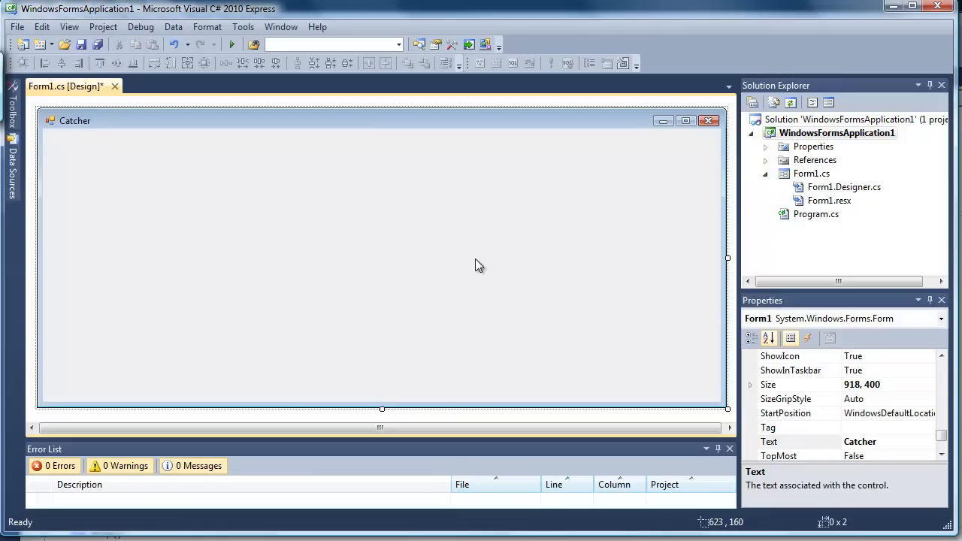
mouse_move(476, 263)
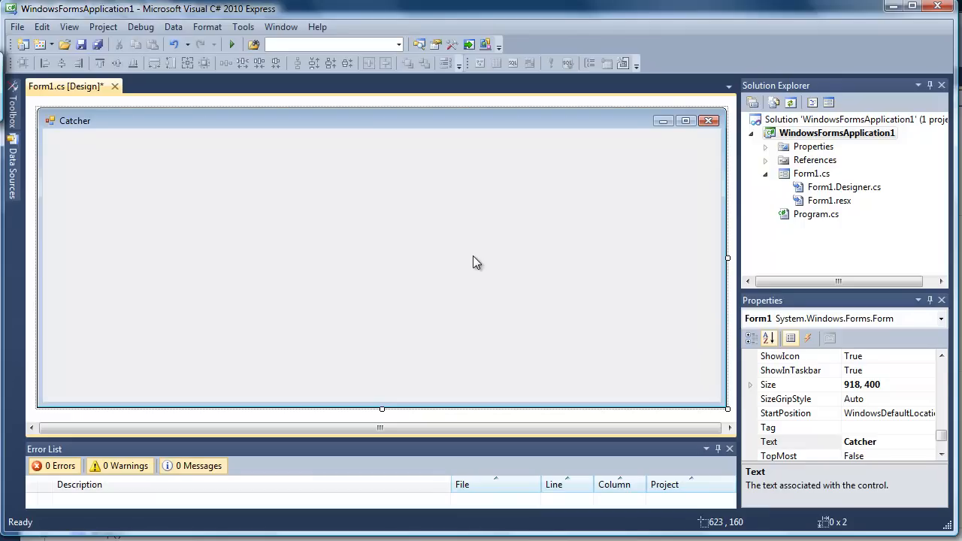
mouse_move(885, 141)
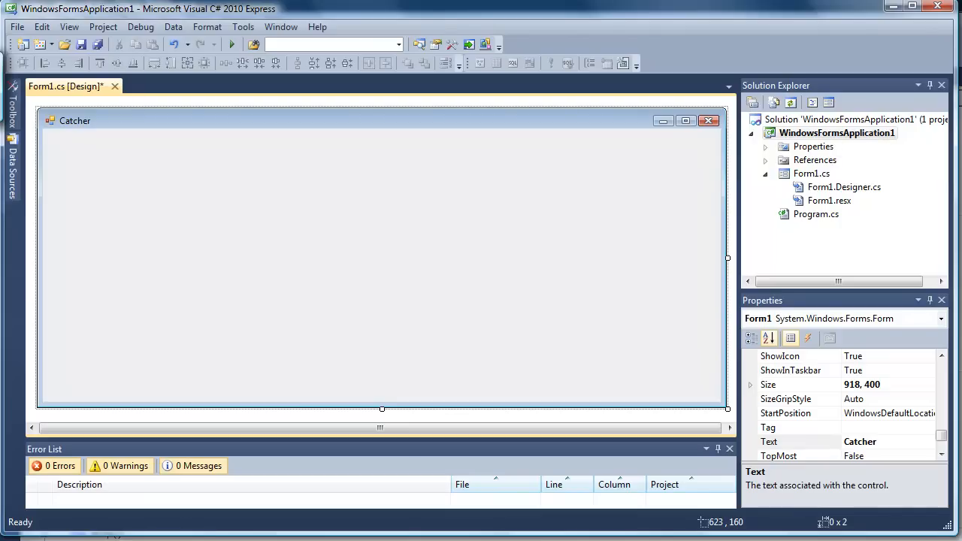
key("ctrl+s")
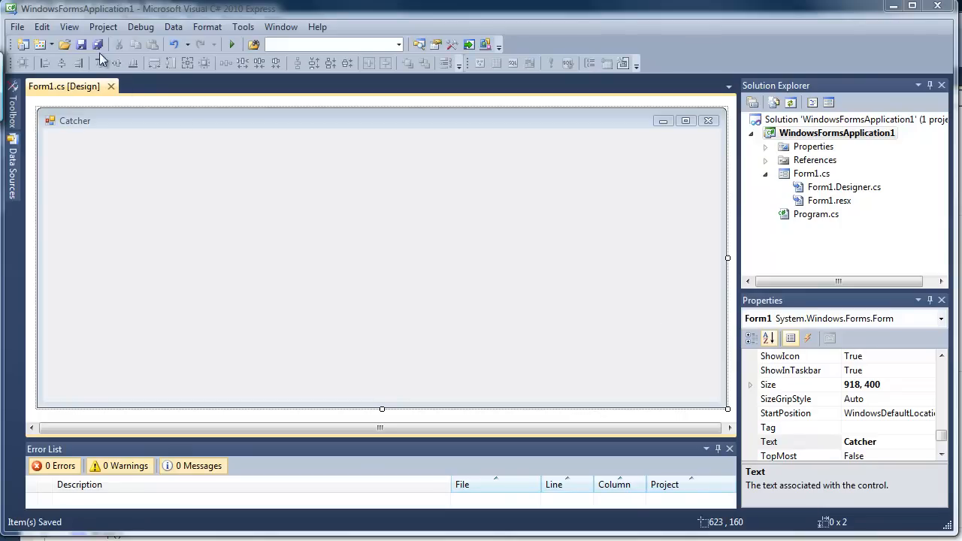
mouse_move(98, 45)
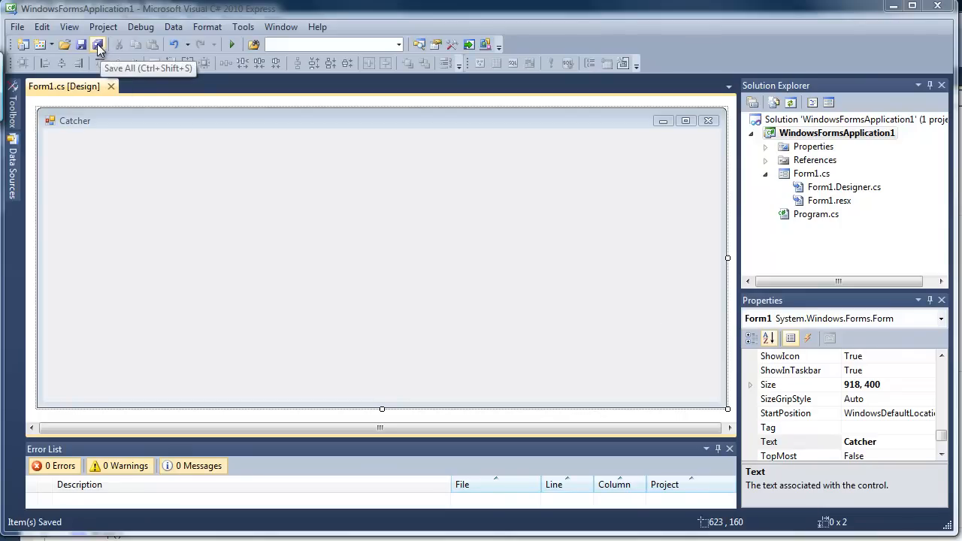
Save All with project name Catcher in J:\CSHARP.
left_click(99, 45)
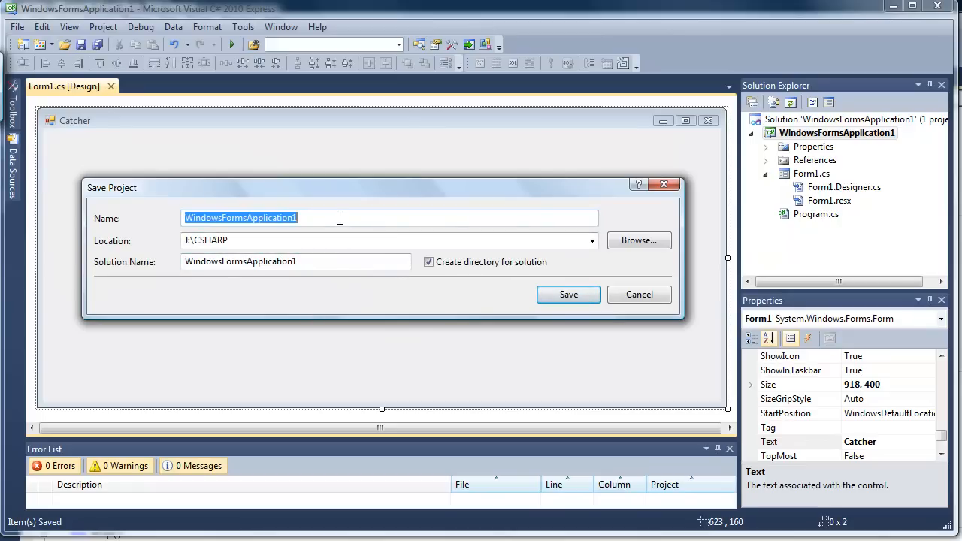
type("Catcher")
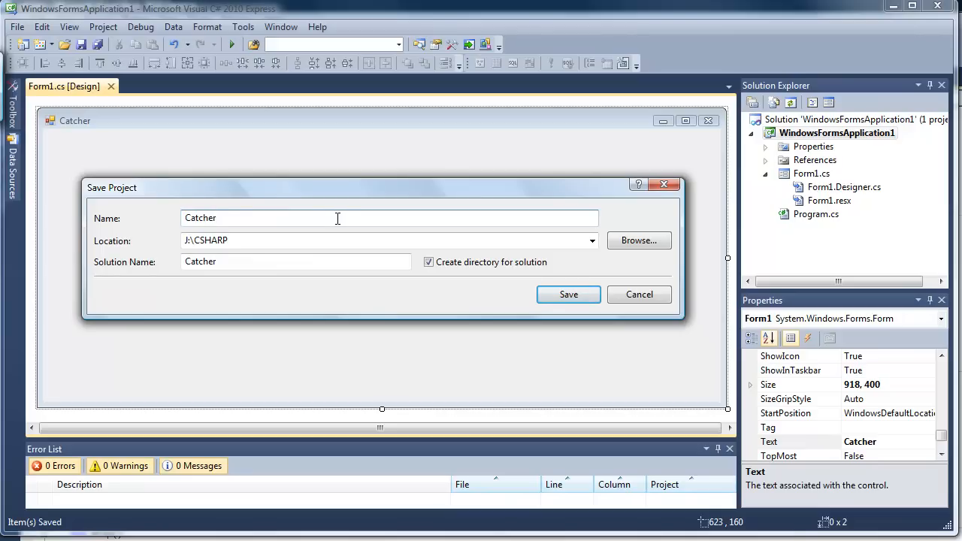
mouse_move(174, 248)
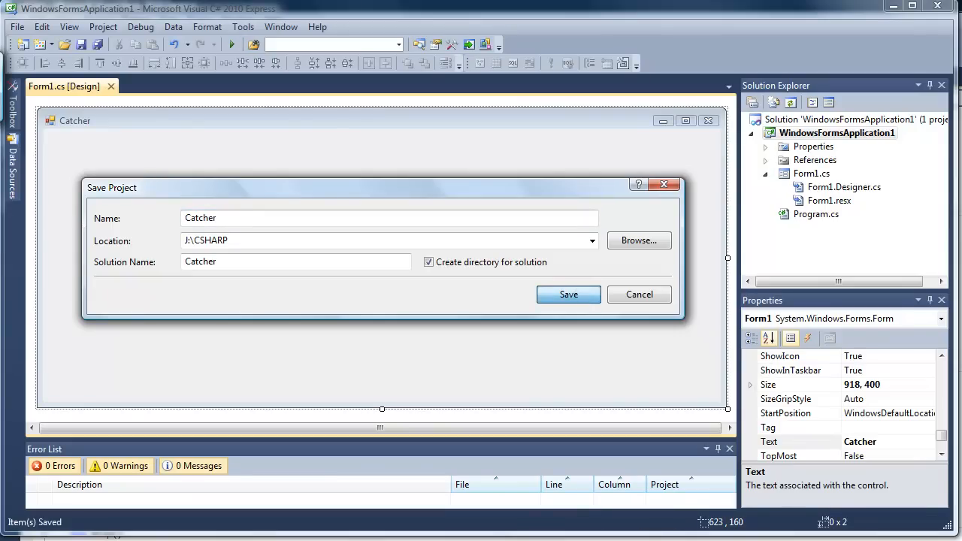
left_click(568, 294)
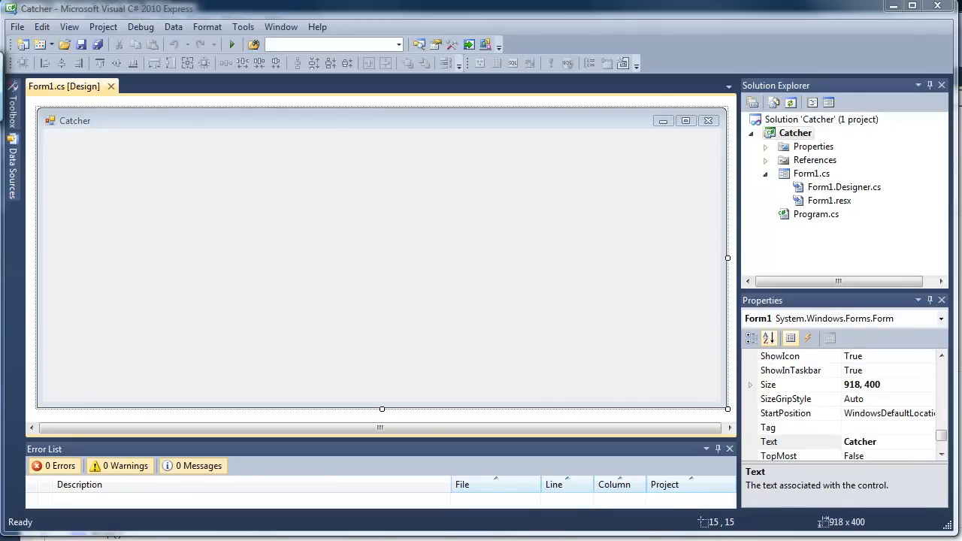
mouse_move(685, 326)
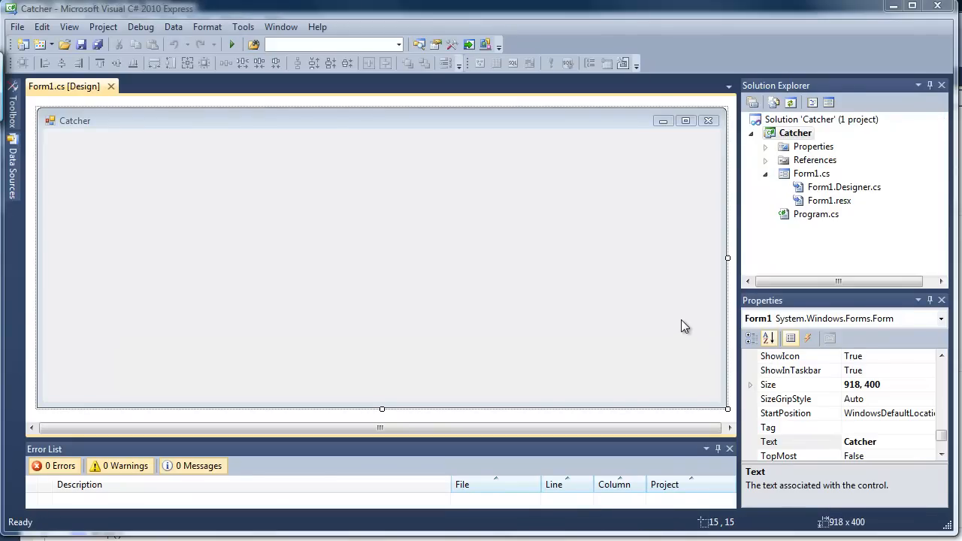